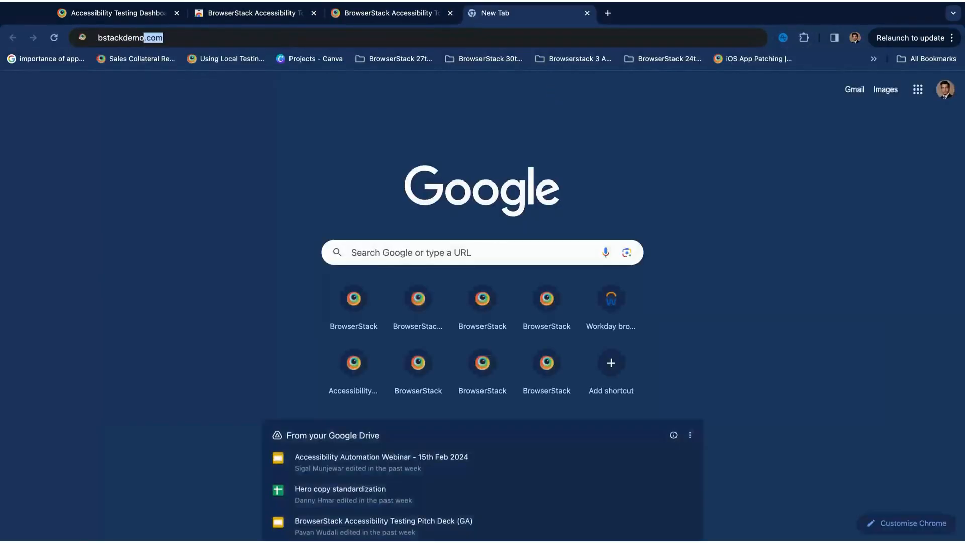
- Load bstackdemo.com in Chrome with the Accessibility Toolkit panel ready in DevTools
key(Enter)
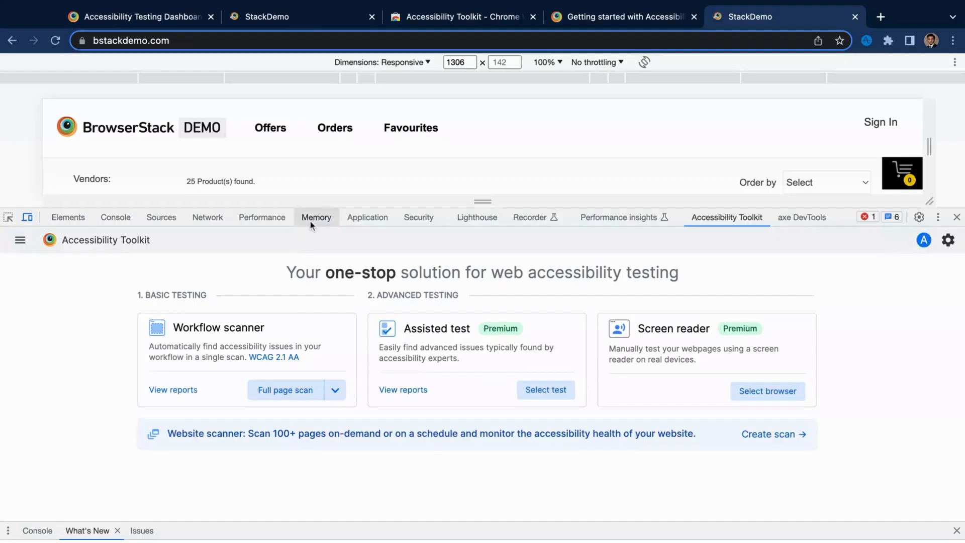
- Run a full-page workflow scan while signing in with the test username and password, logging 68 issues over 4 pages
click(285, 390)
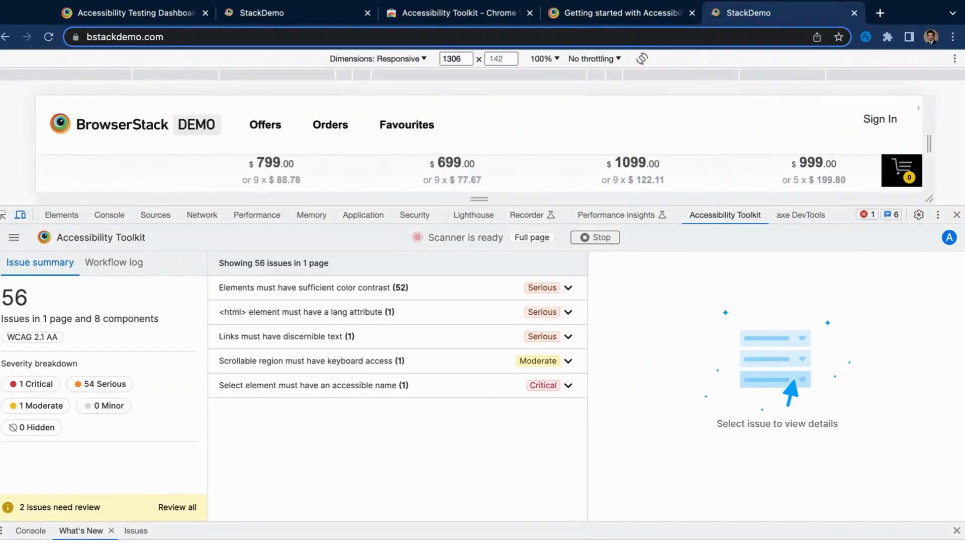
click(266, 125)
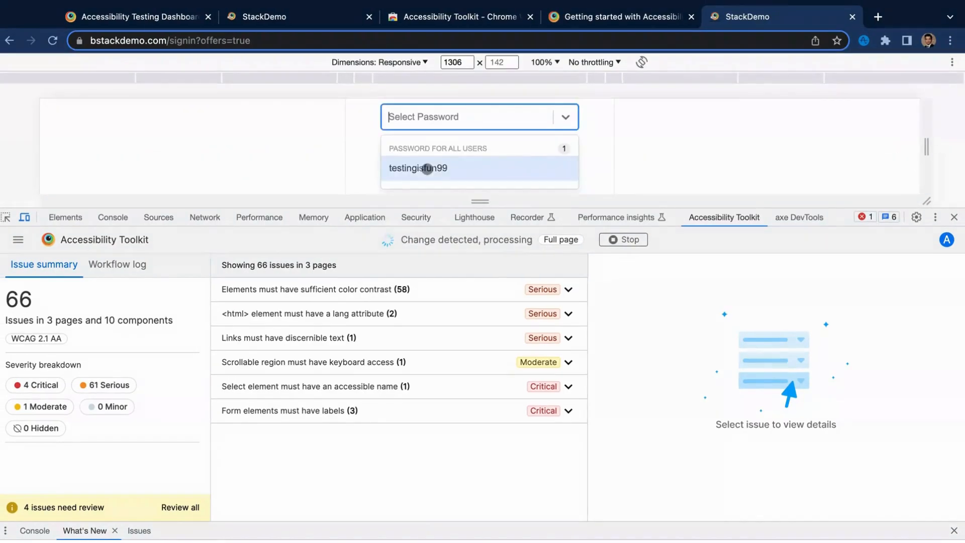
click(418, 169)
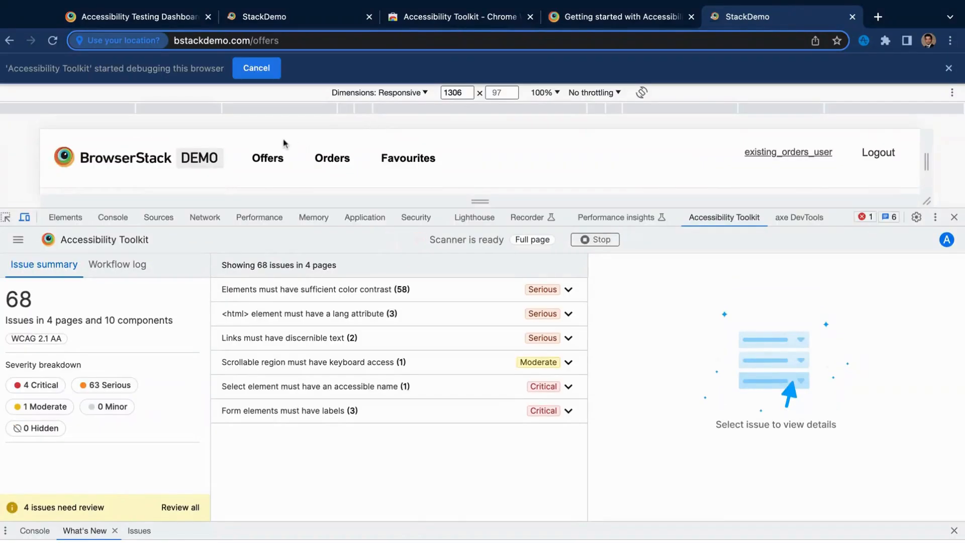
click(332, 158)
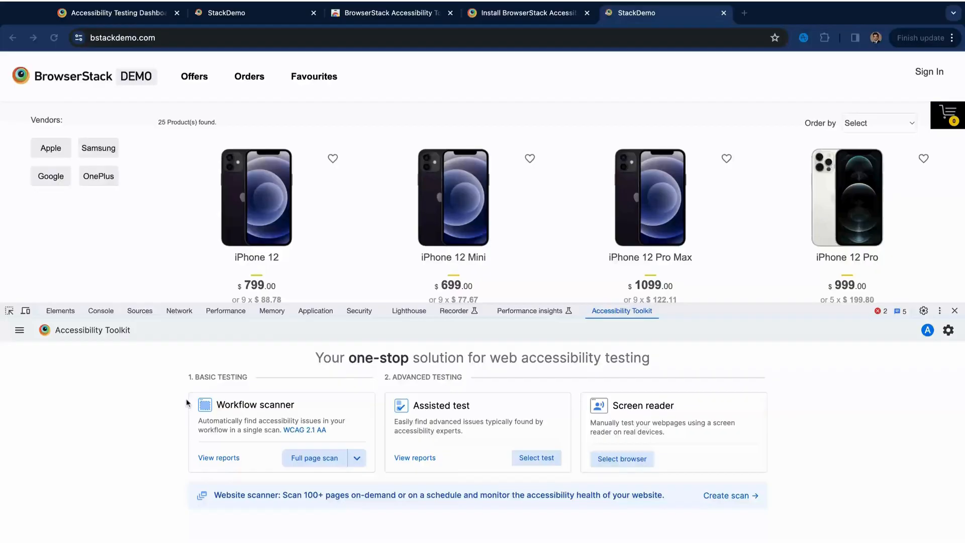
- Start a Keyboard assisted test on the full page and advance it, mapping 35 tab-order elements
click(536, 457)
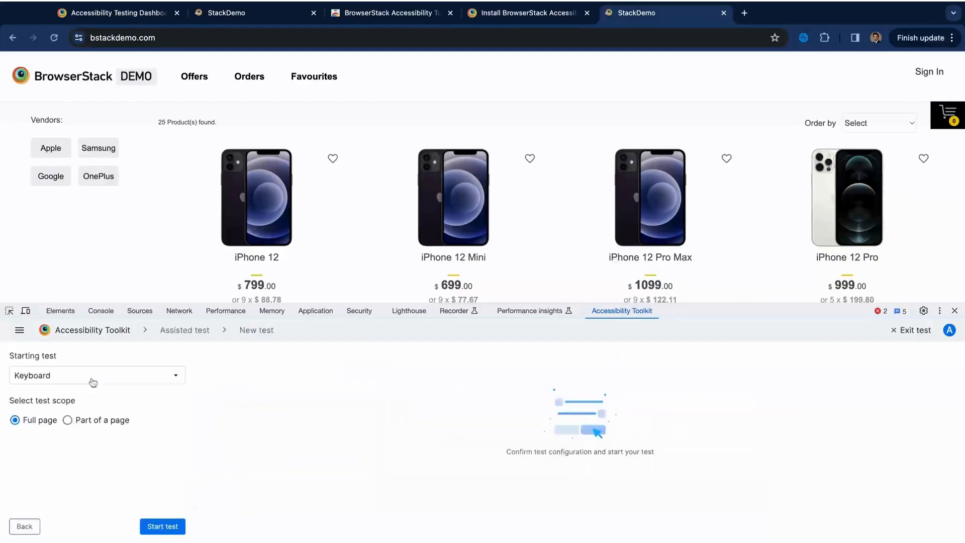
click(97, 376)
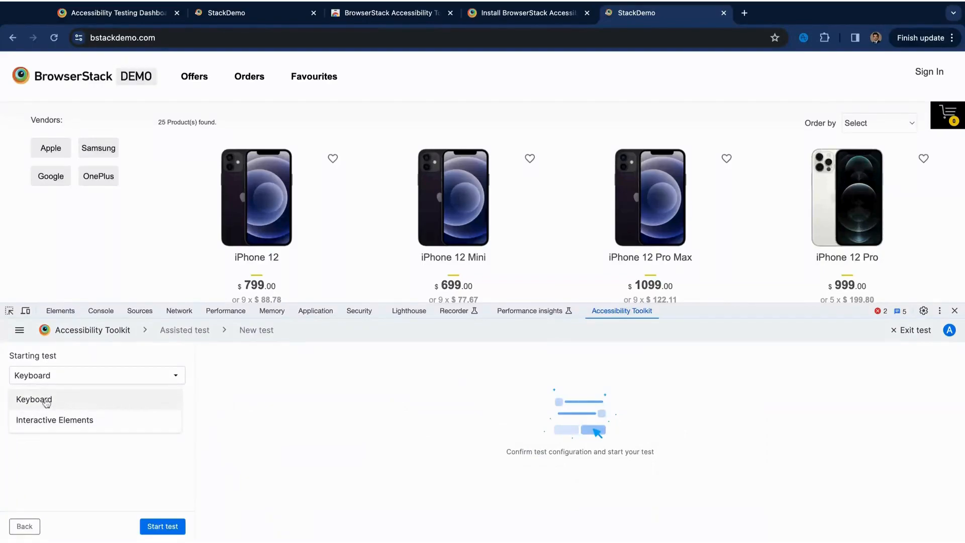
click(36, 400)
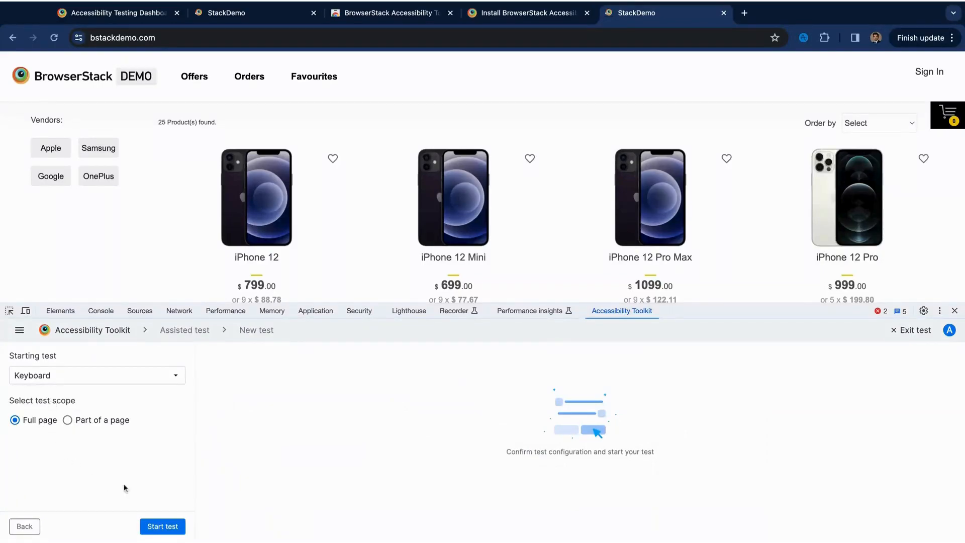
click(163, 527)
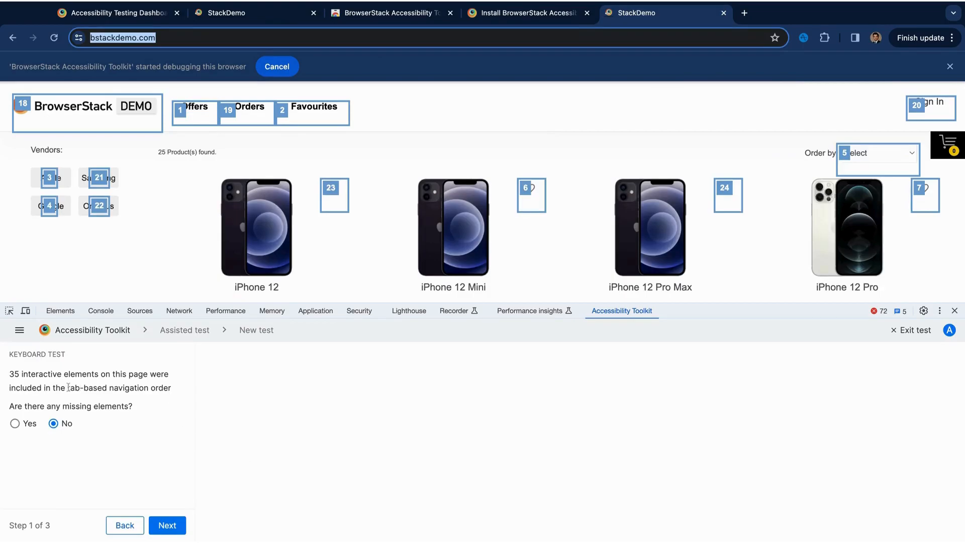
mouse_move(126, 491)
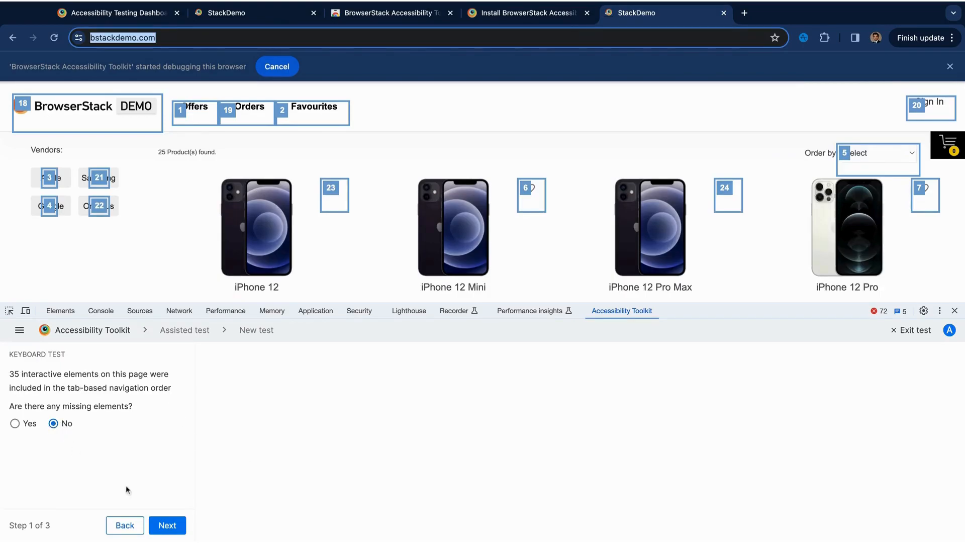
click(167, 525)
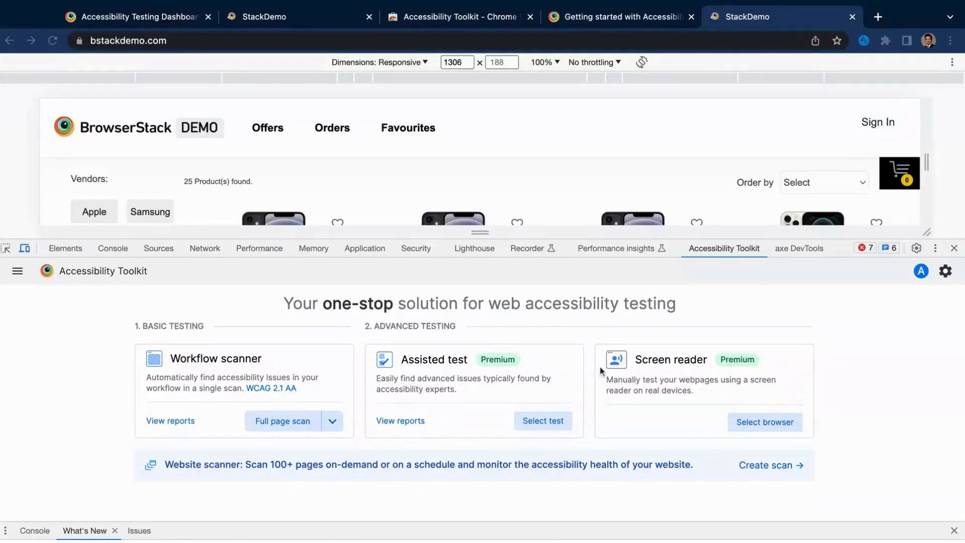
- Launch a real-device screen reader session with ScreenReader enabled, then search reports for 'of' to find Ofgem Workflow-2
click(765, 423)
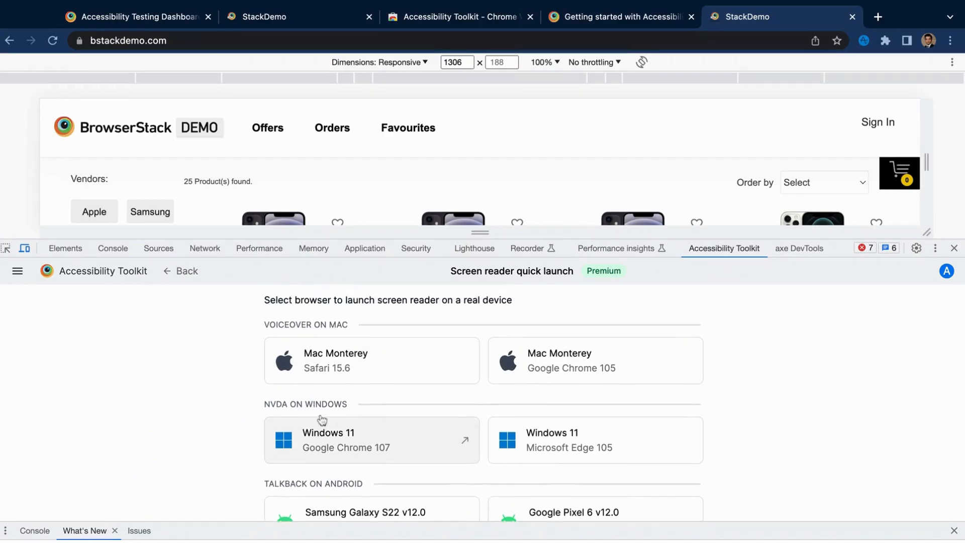
click(372, 359)
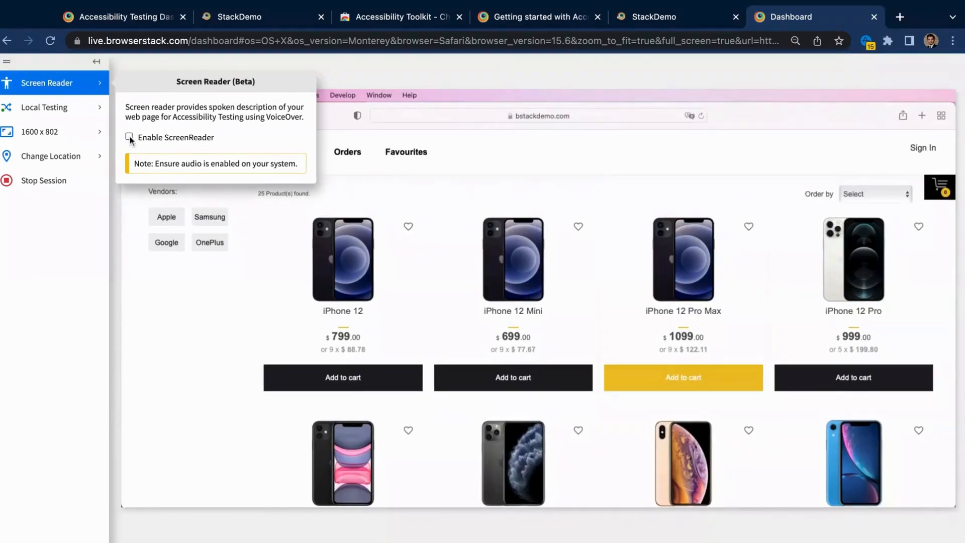
click(129, 136)
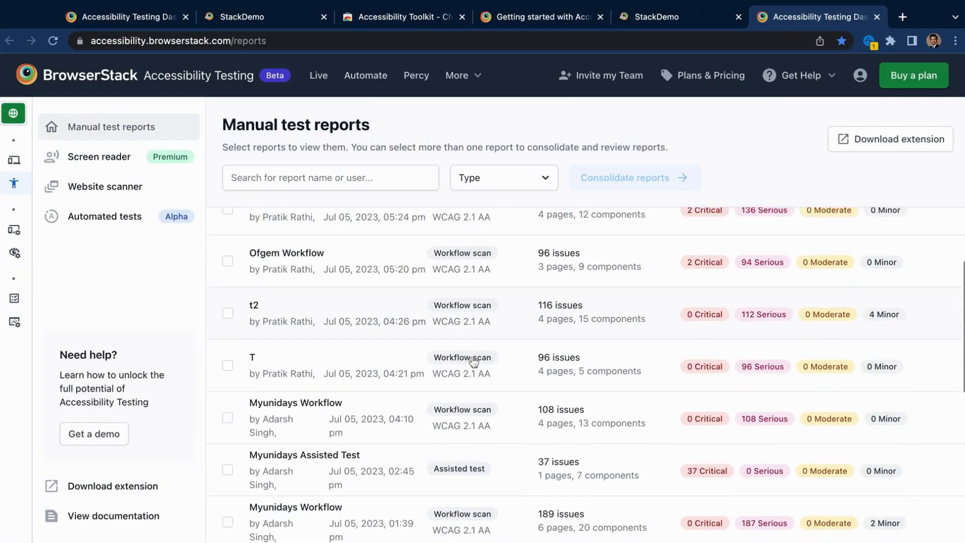
text(of)
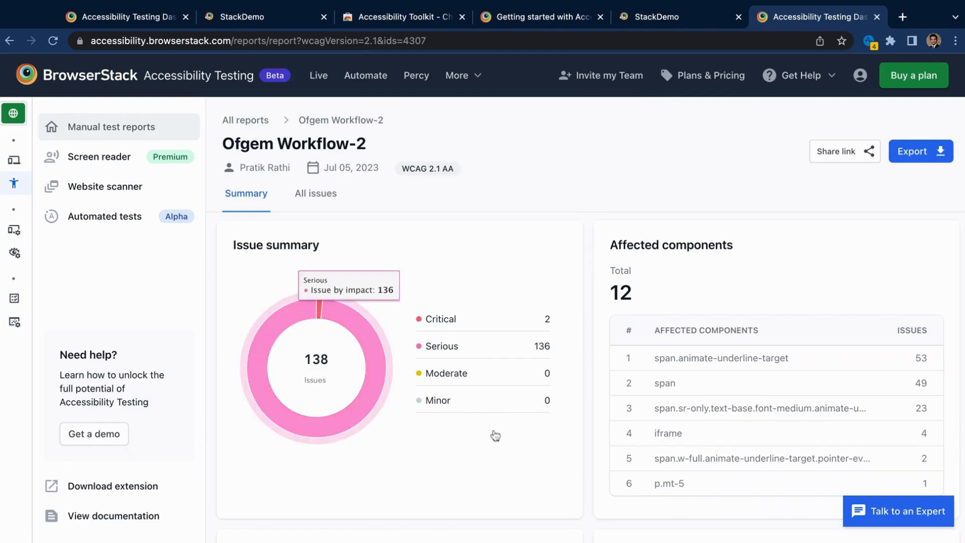
- Review Ofgem Workflow-2's All issues list and expand the 132 color-contrast issues across four pages
scroll(down, 3)
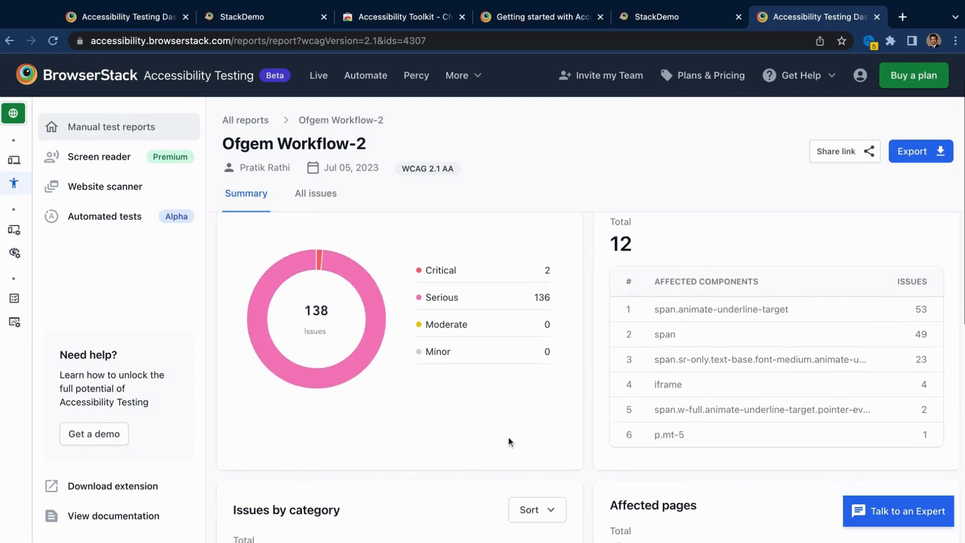
scroll(down, 3)
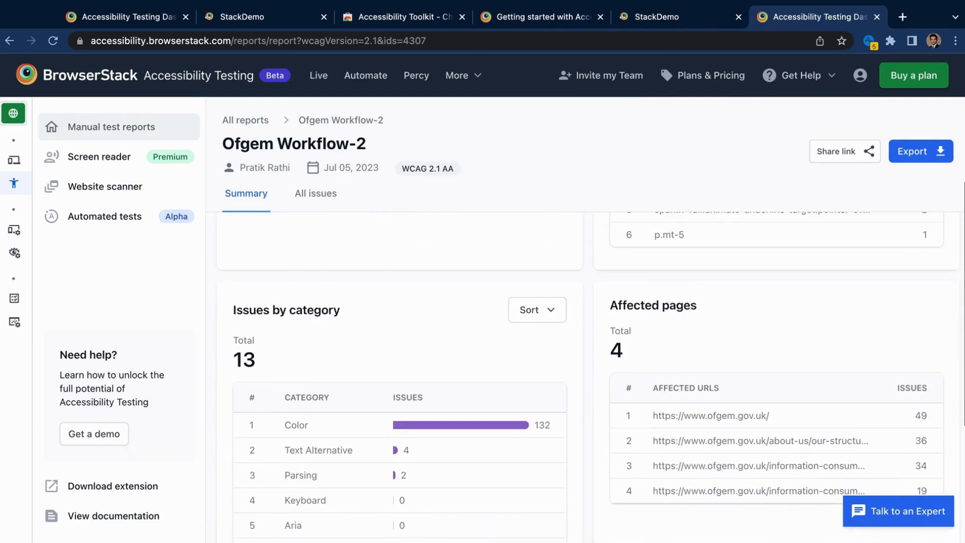
click(315, 193)
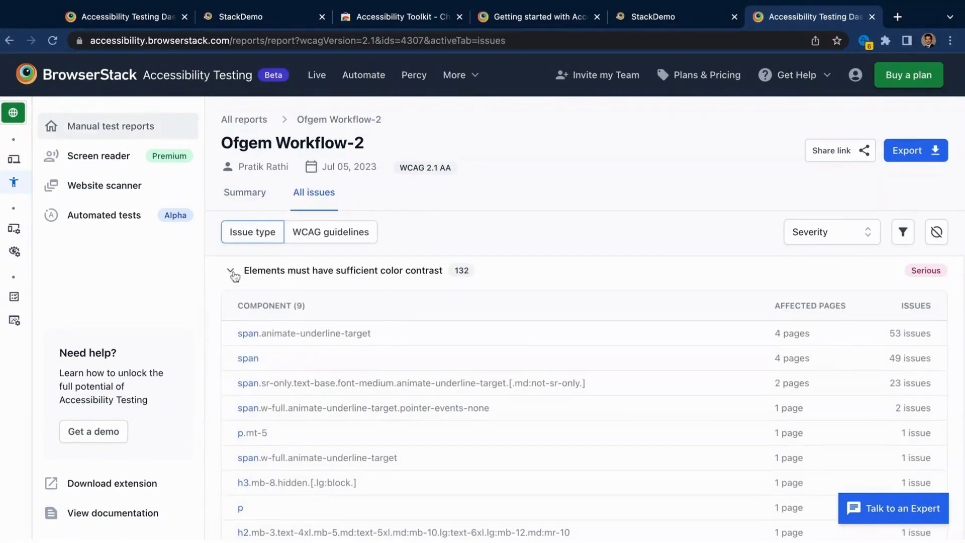
click(330, 232)
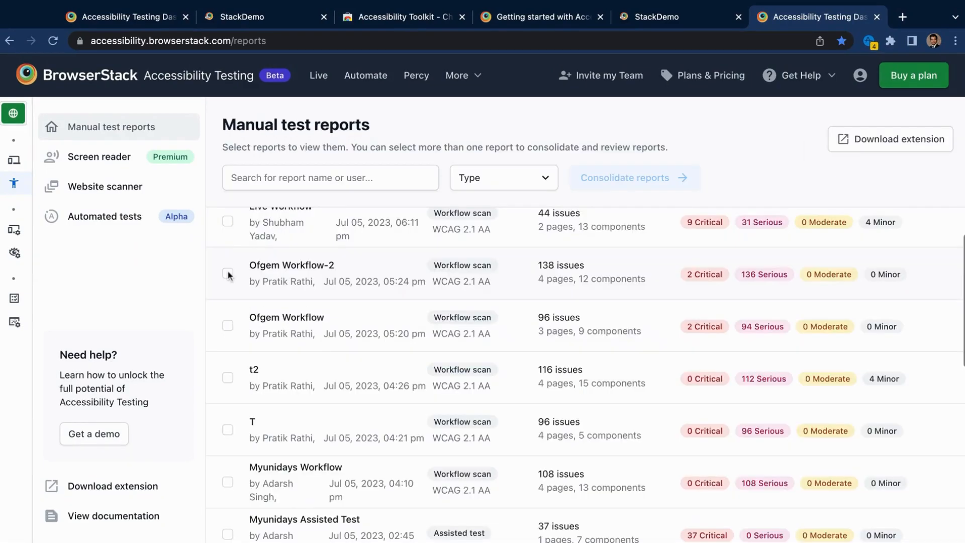
- Select the Ofgem Workflow-2 and Ofgem Workflow reports for consolidation into one 160-issue report
click(227, 326)
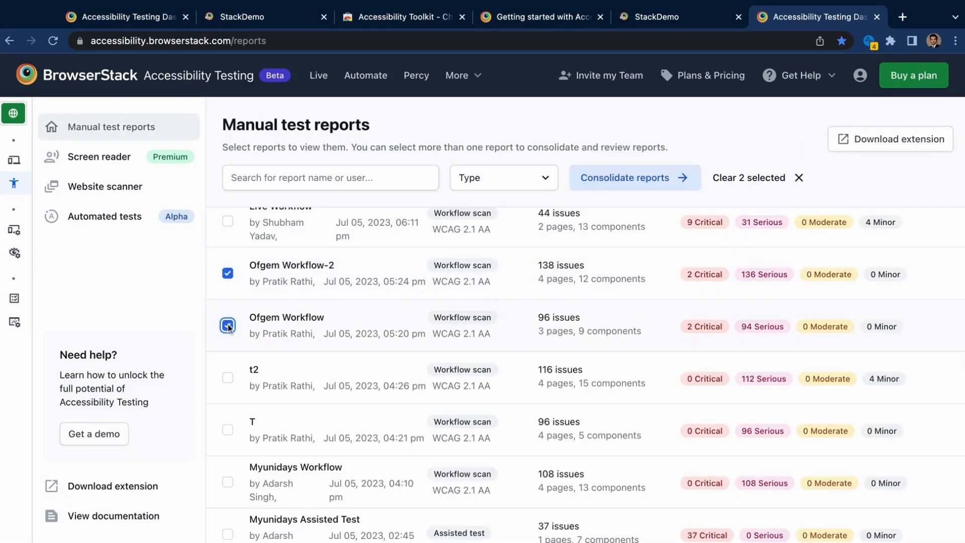
click(634, 177)
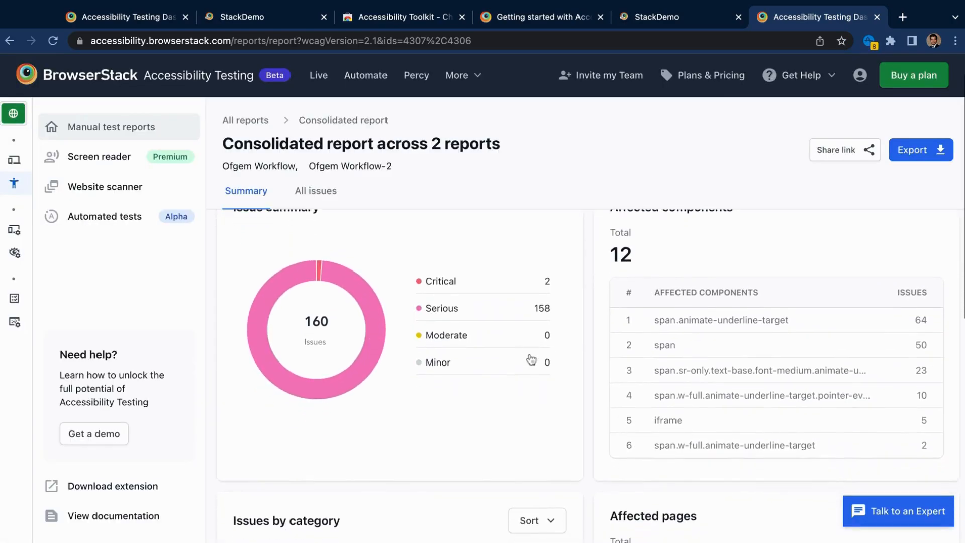